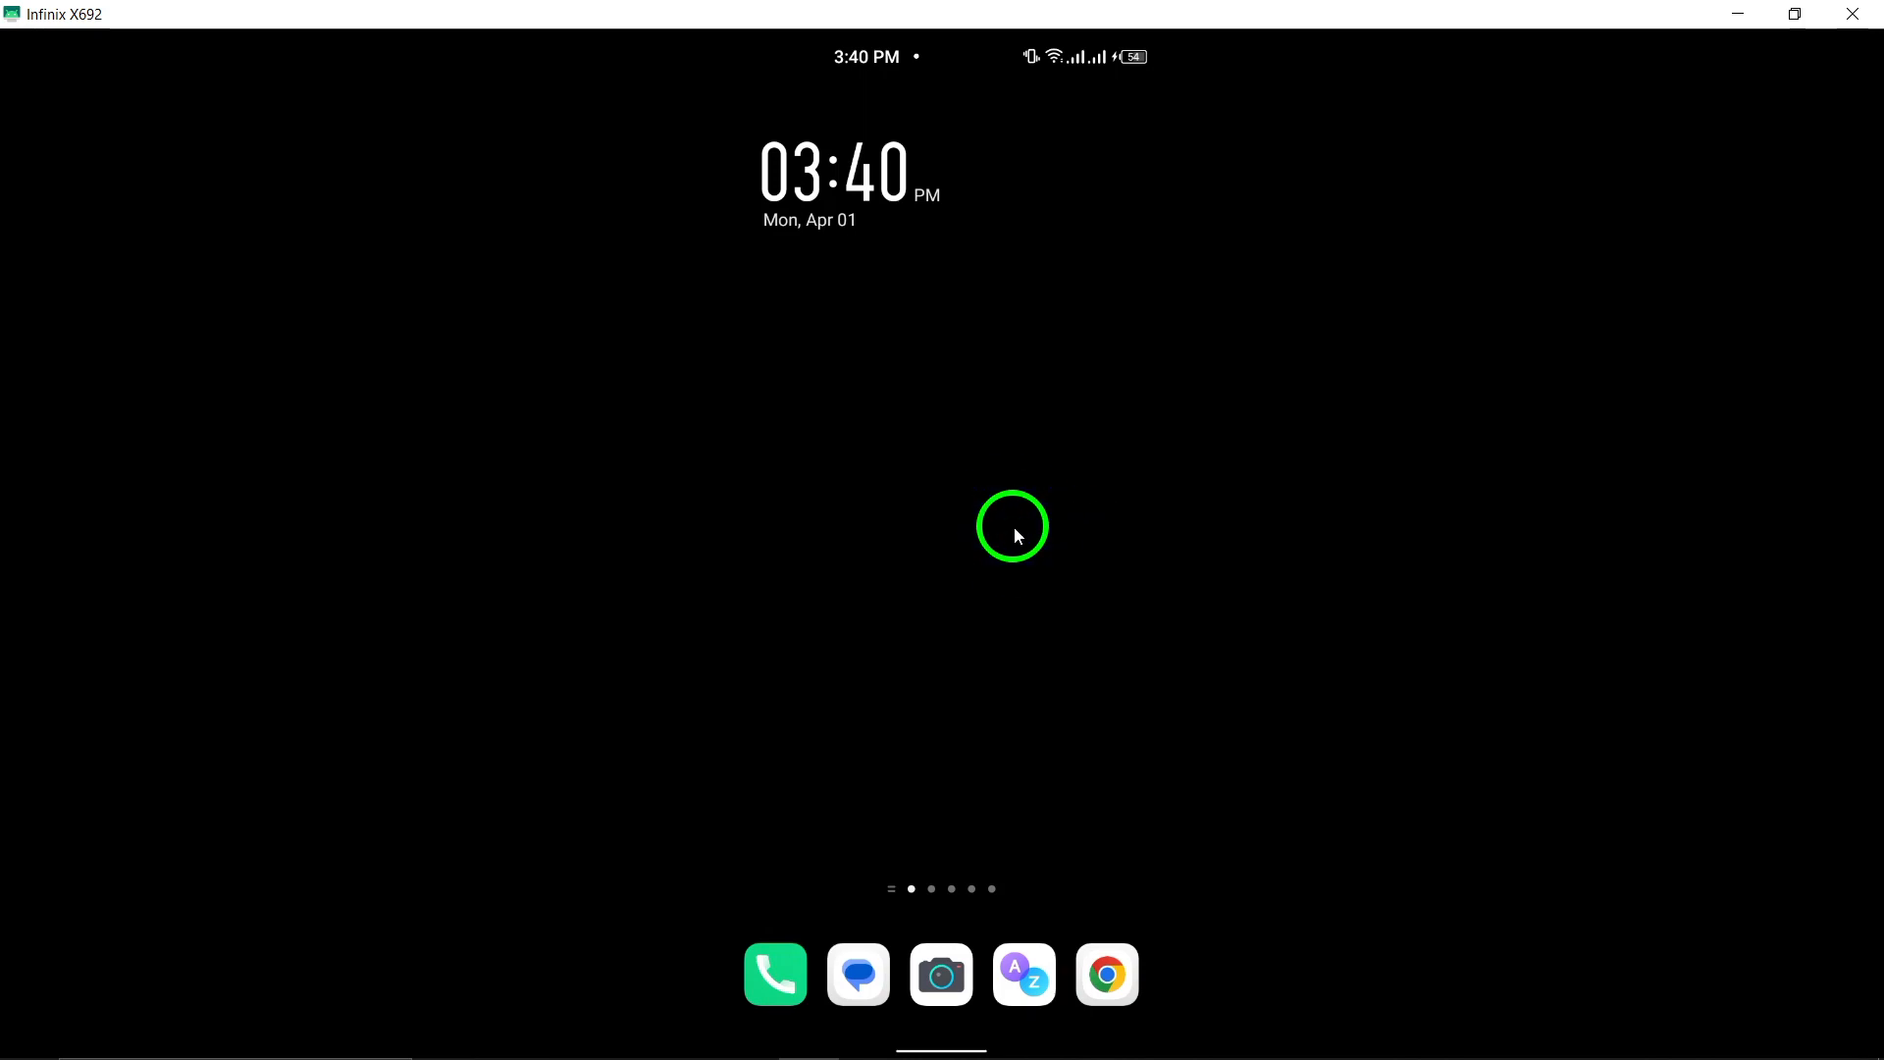
mouse_move(960, 702)
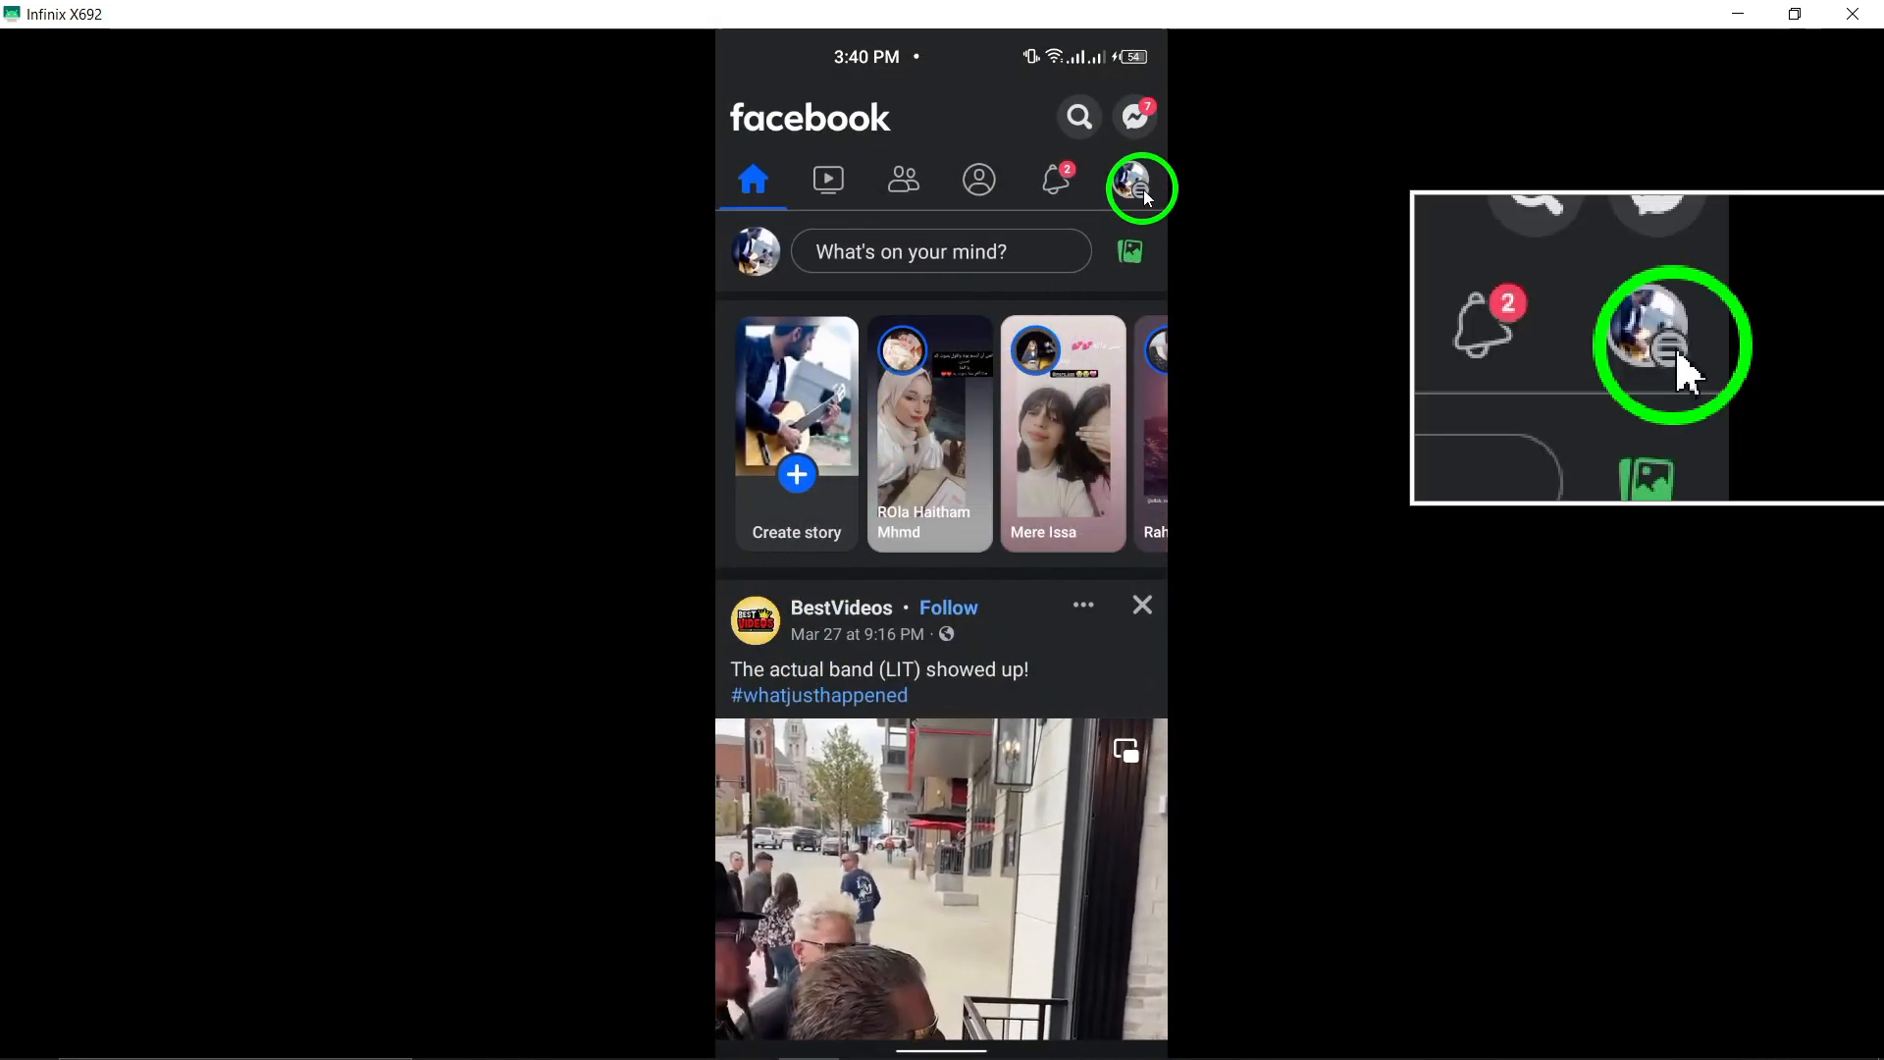
Step: Go from the Facebook menu to the Pages you manage, listing Owls Band
click(1138, 172)
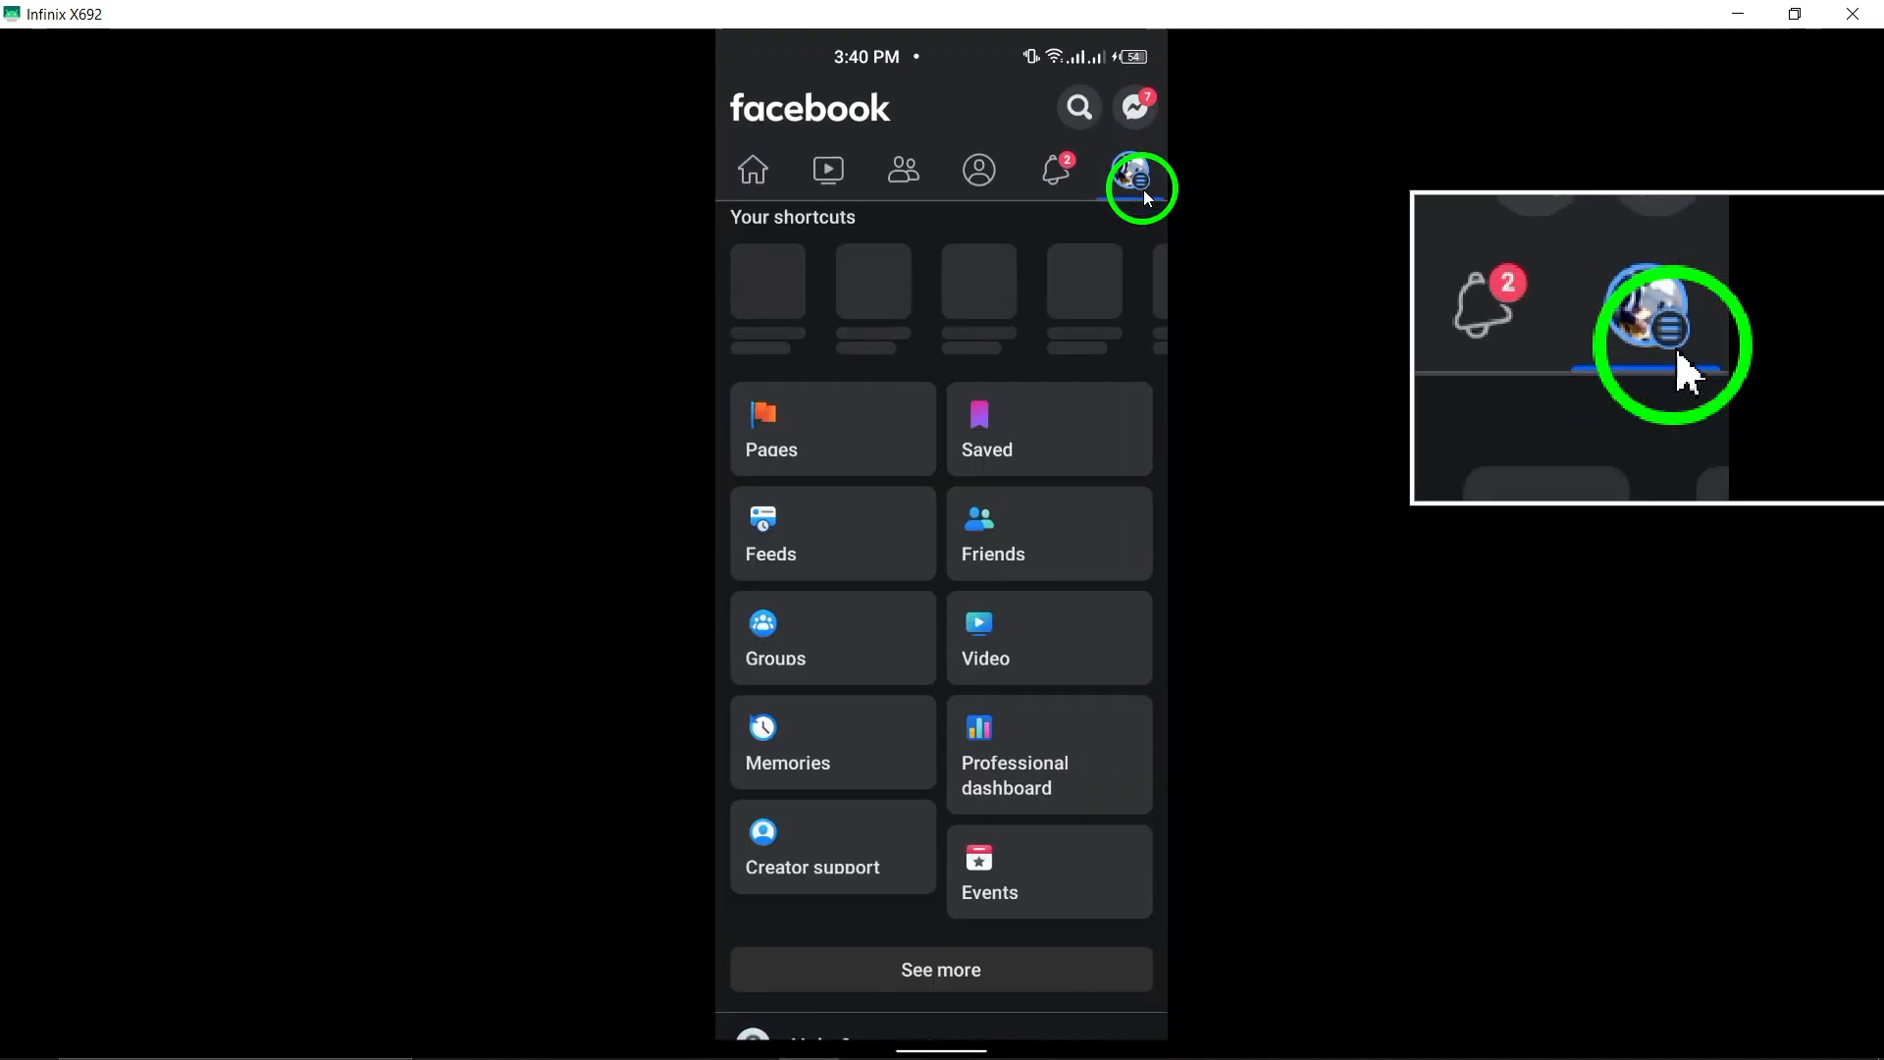
click(1128, 169)
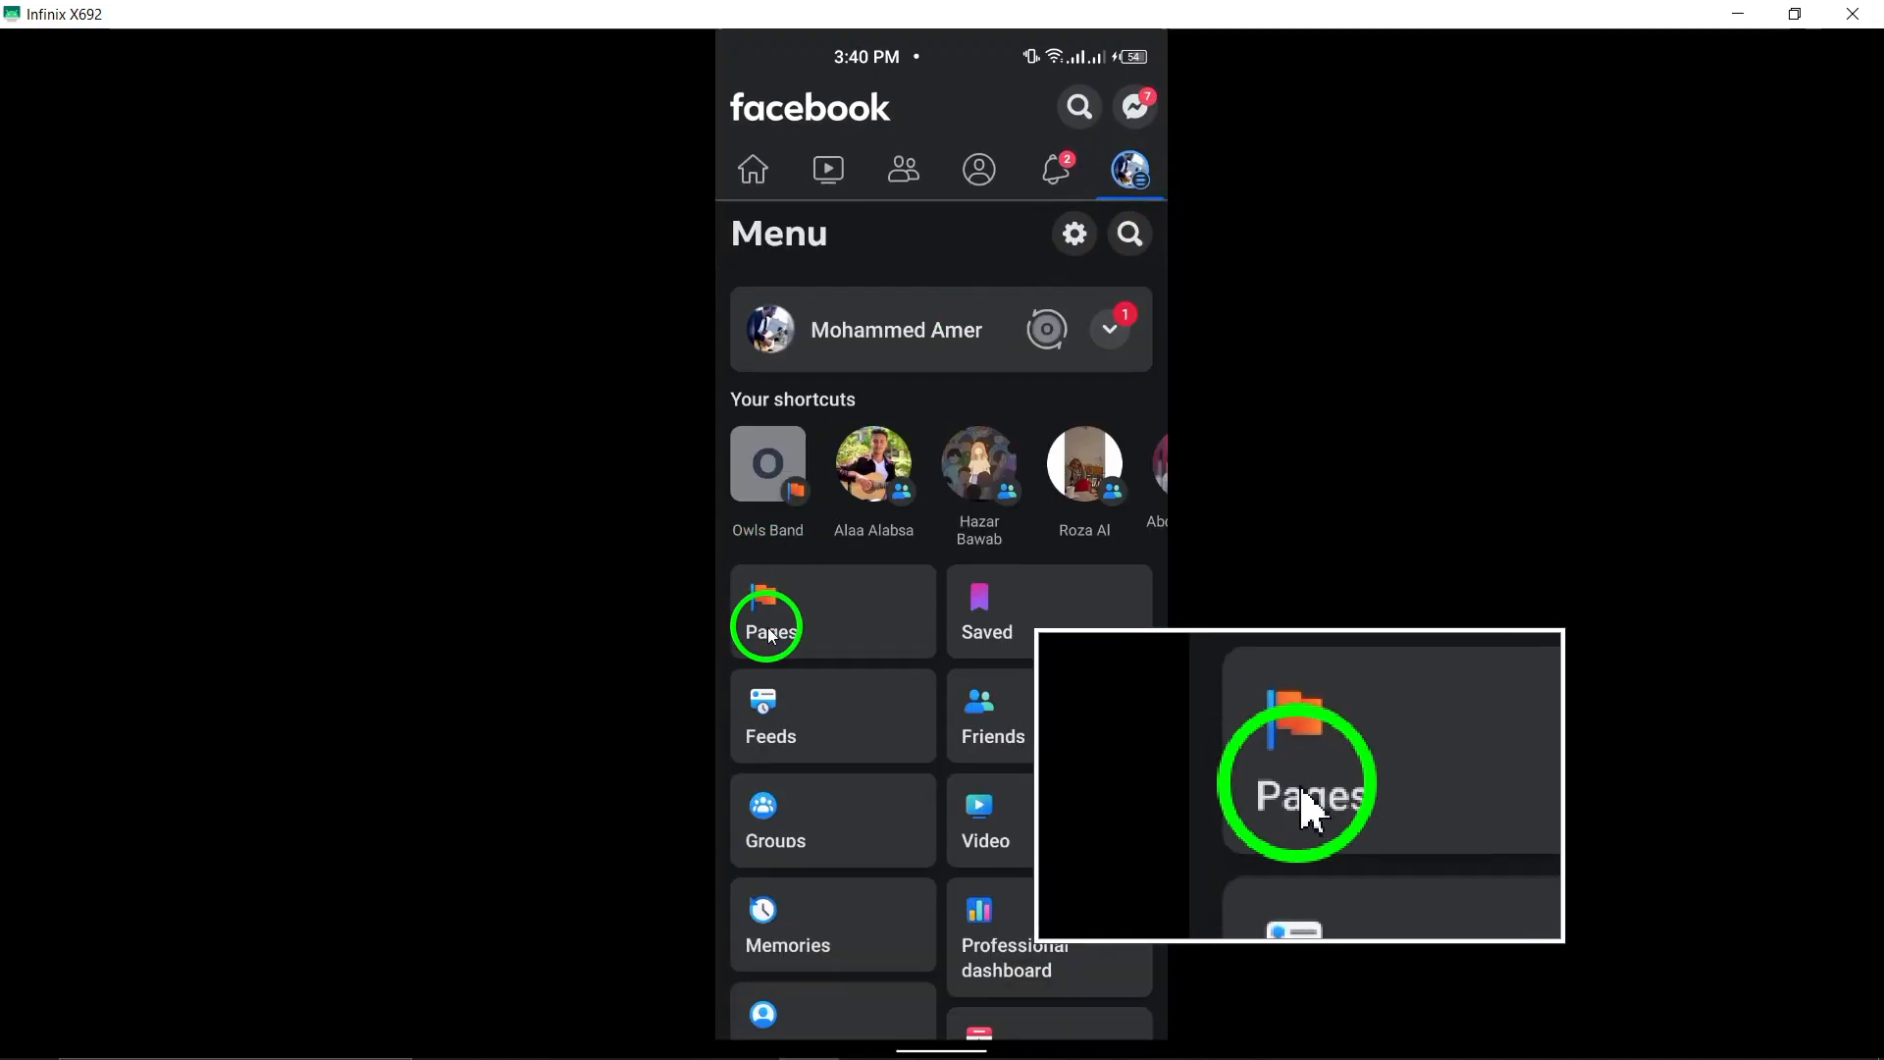
click(770, 630)
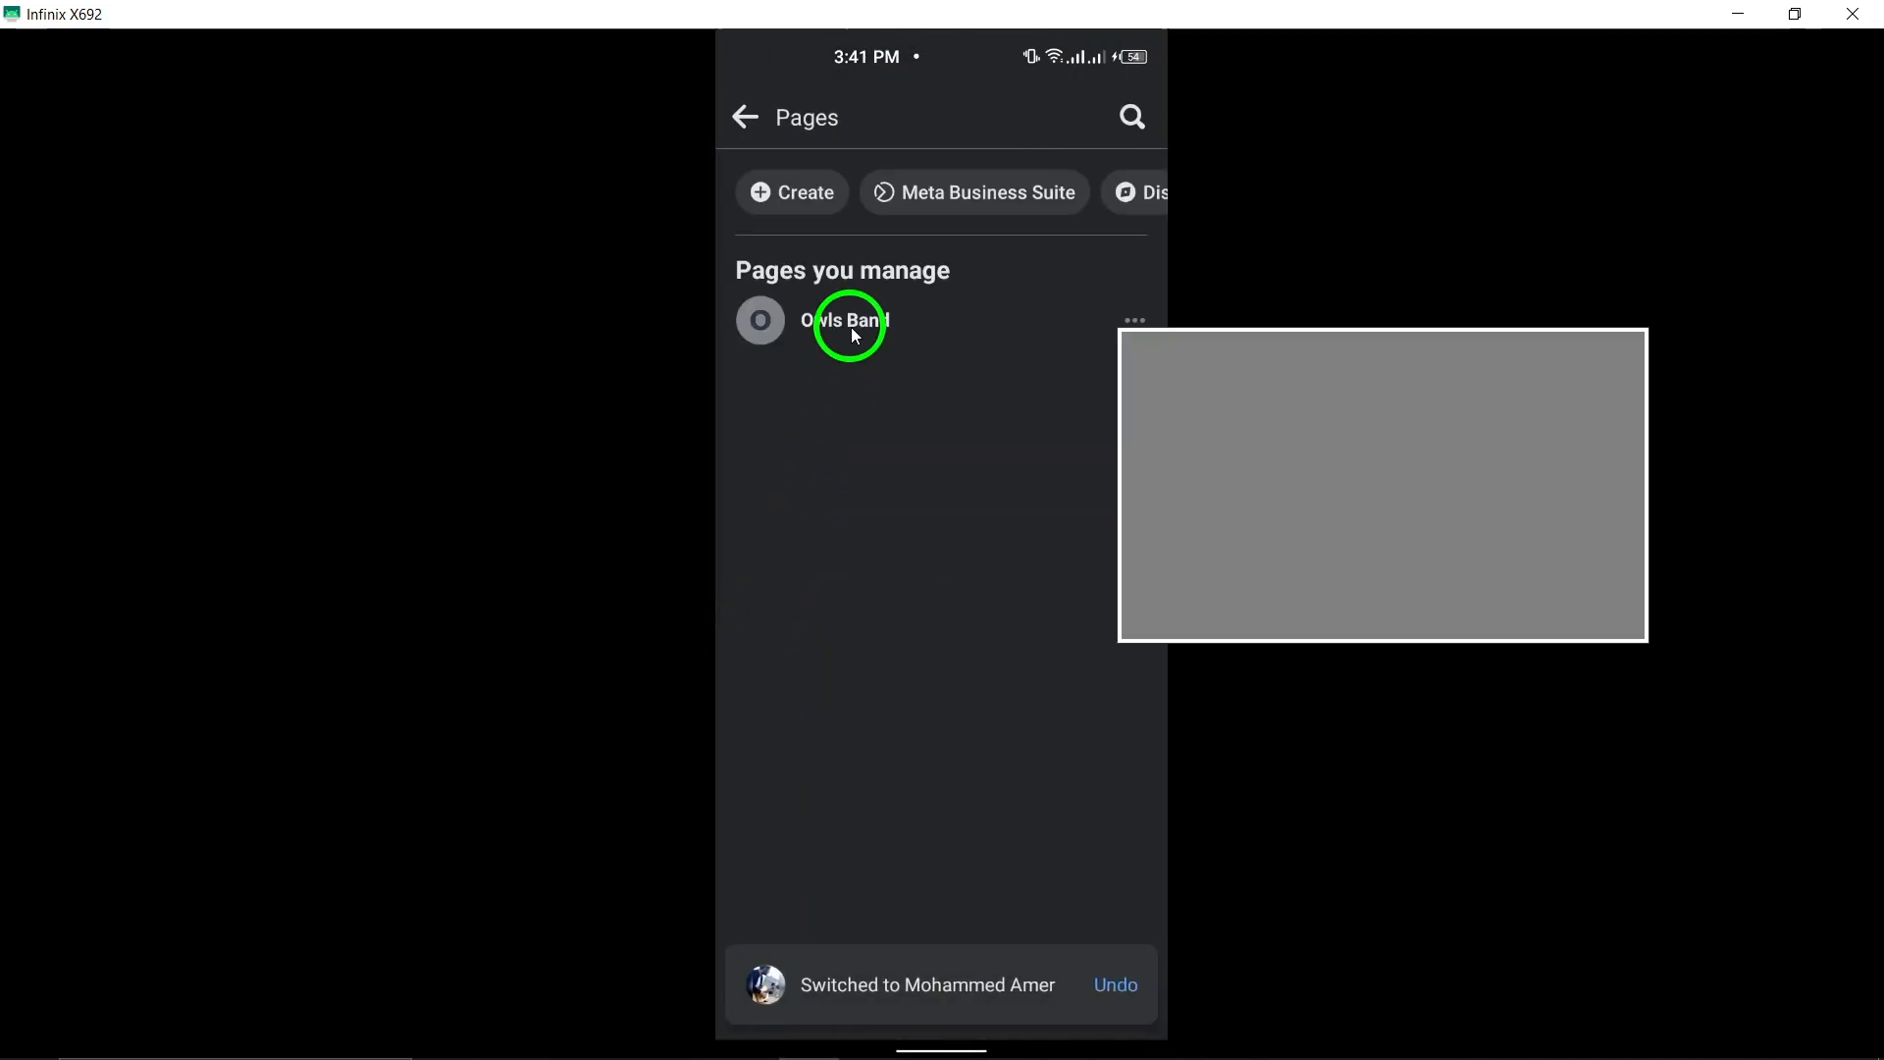
Step: Select Owls Band and switch to acting as that page
click(848, 320)
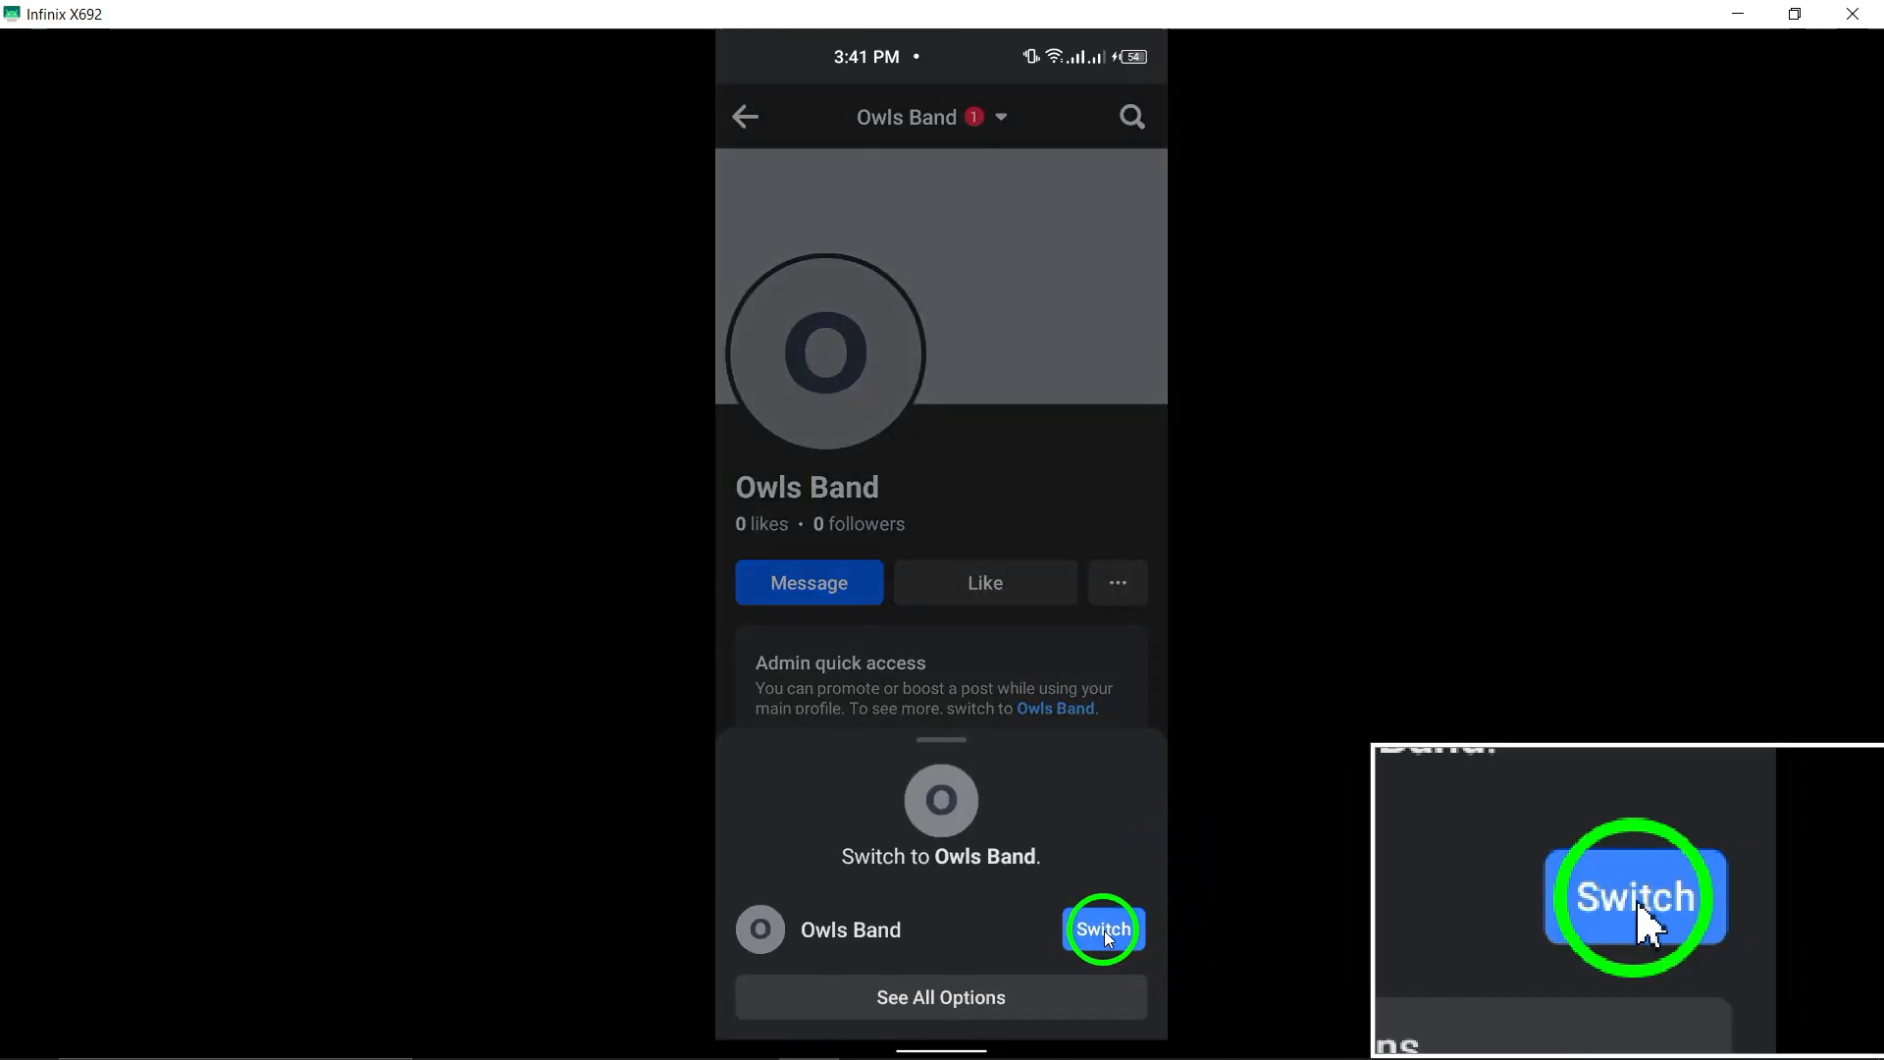
click(1101, 929)
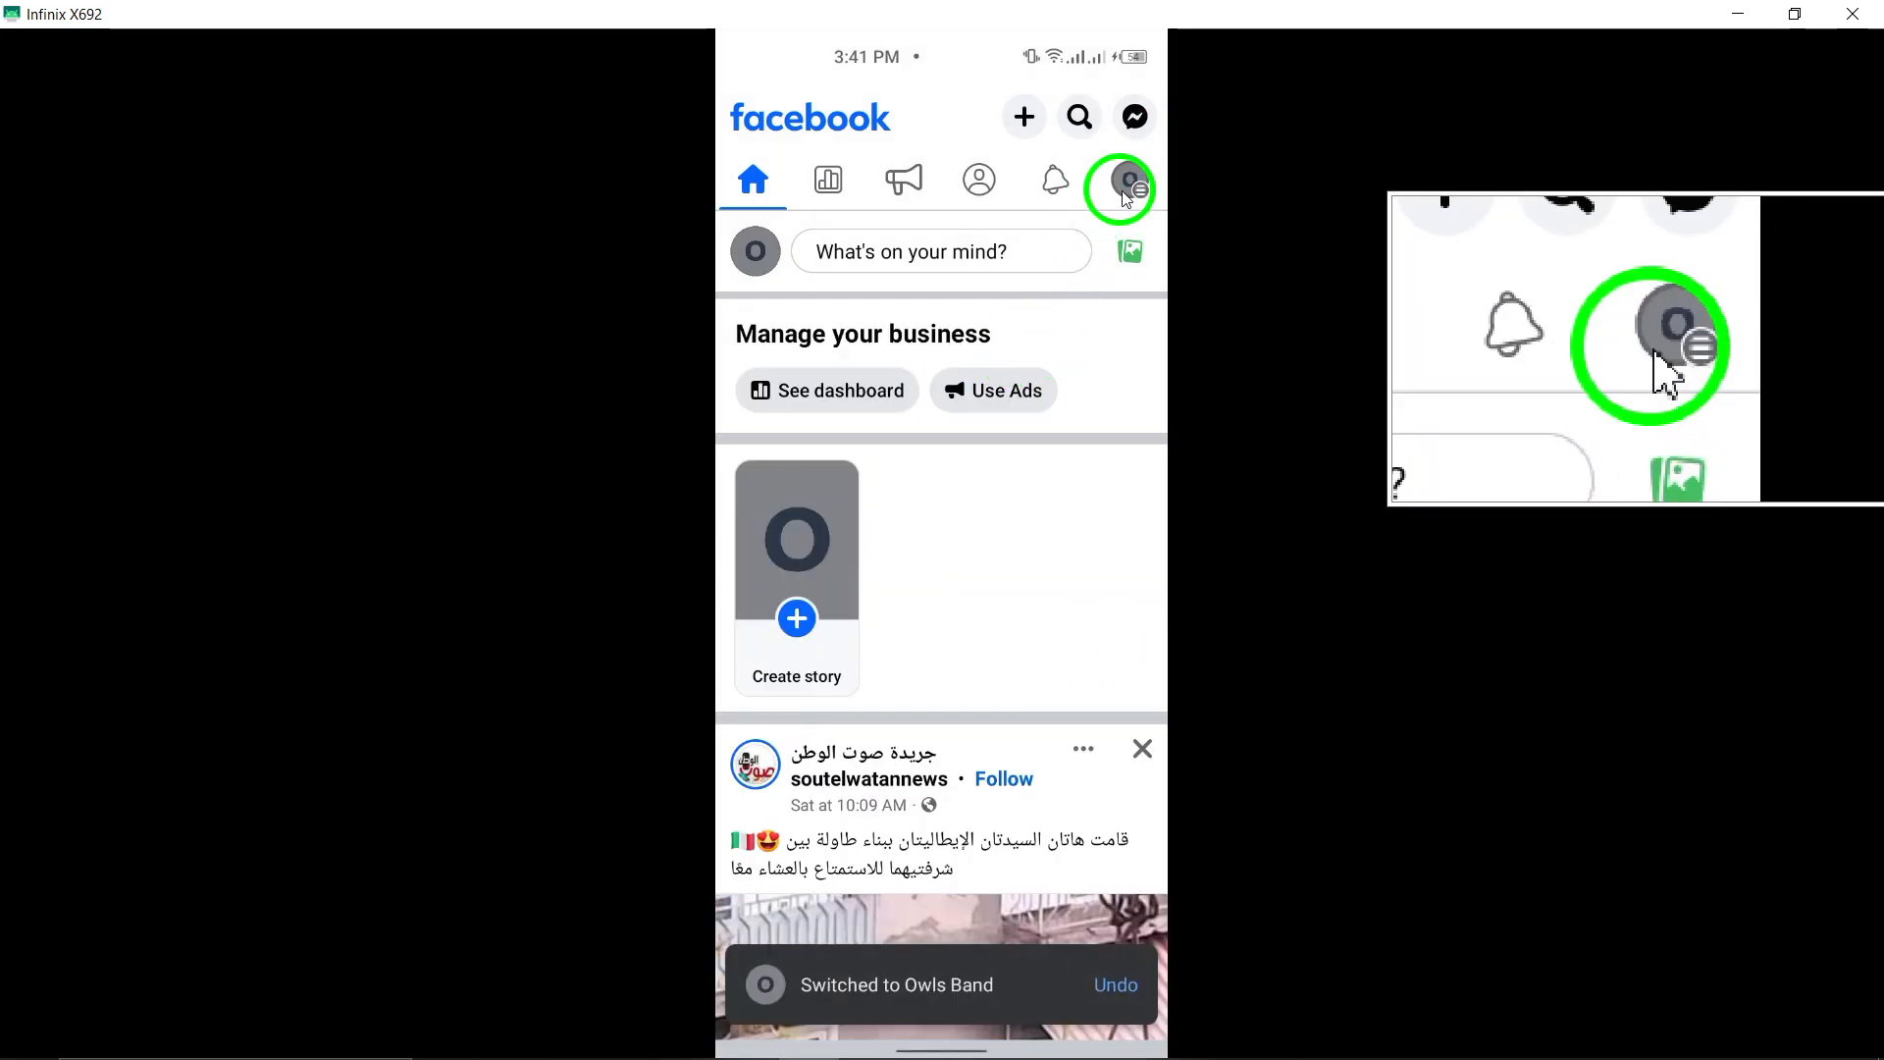
Step: Reach the Owls Band page's About section showing its Musician/band category and contact info
click(1120, 181)
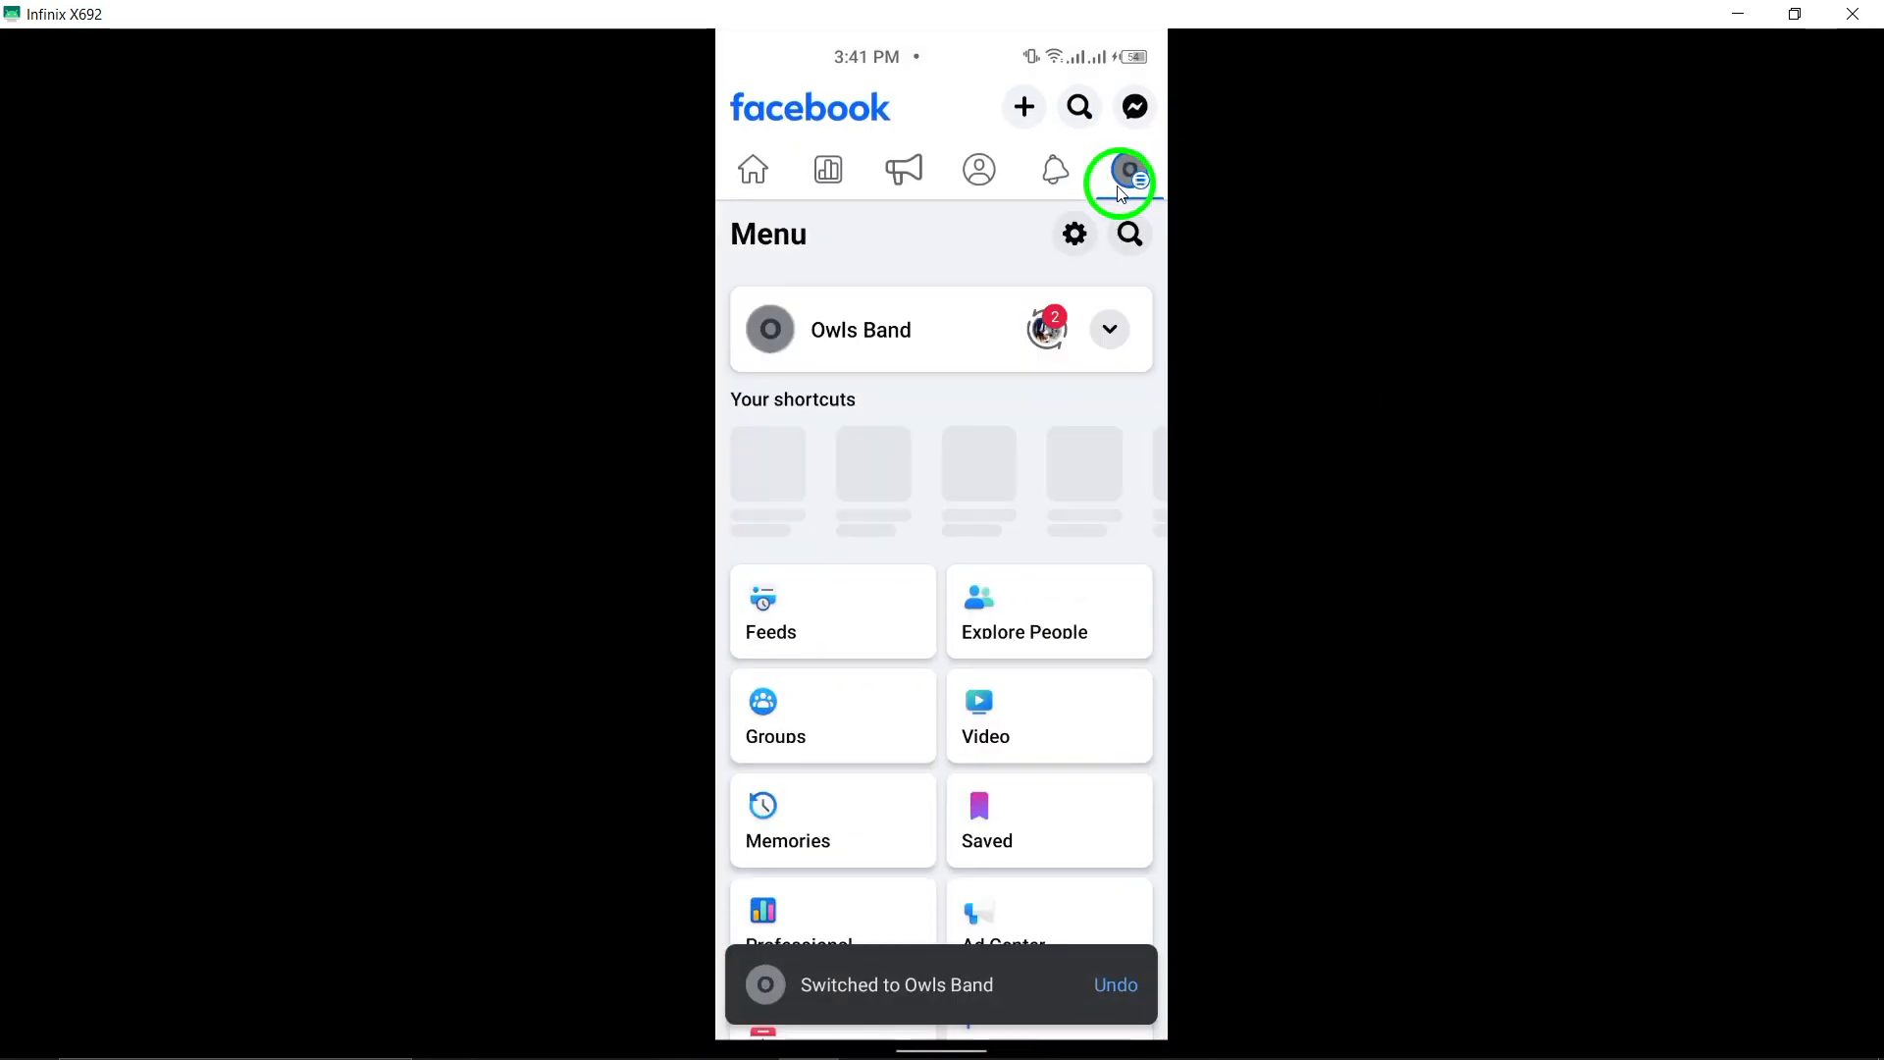
click(1074, 234)
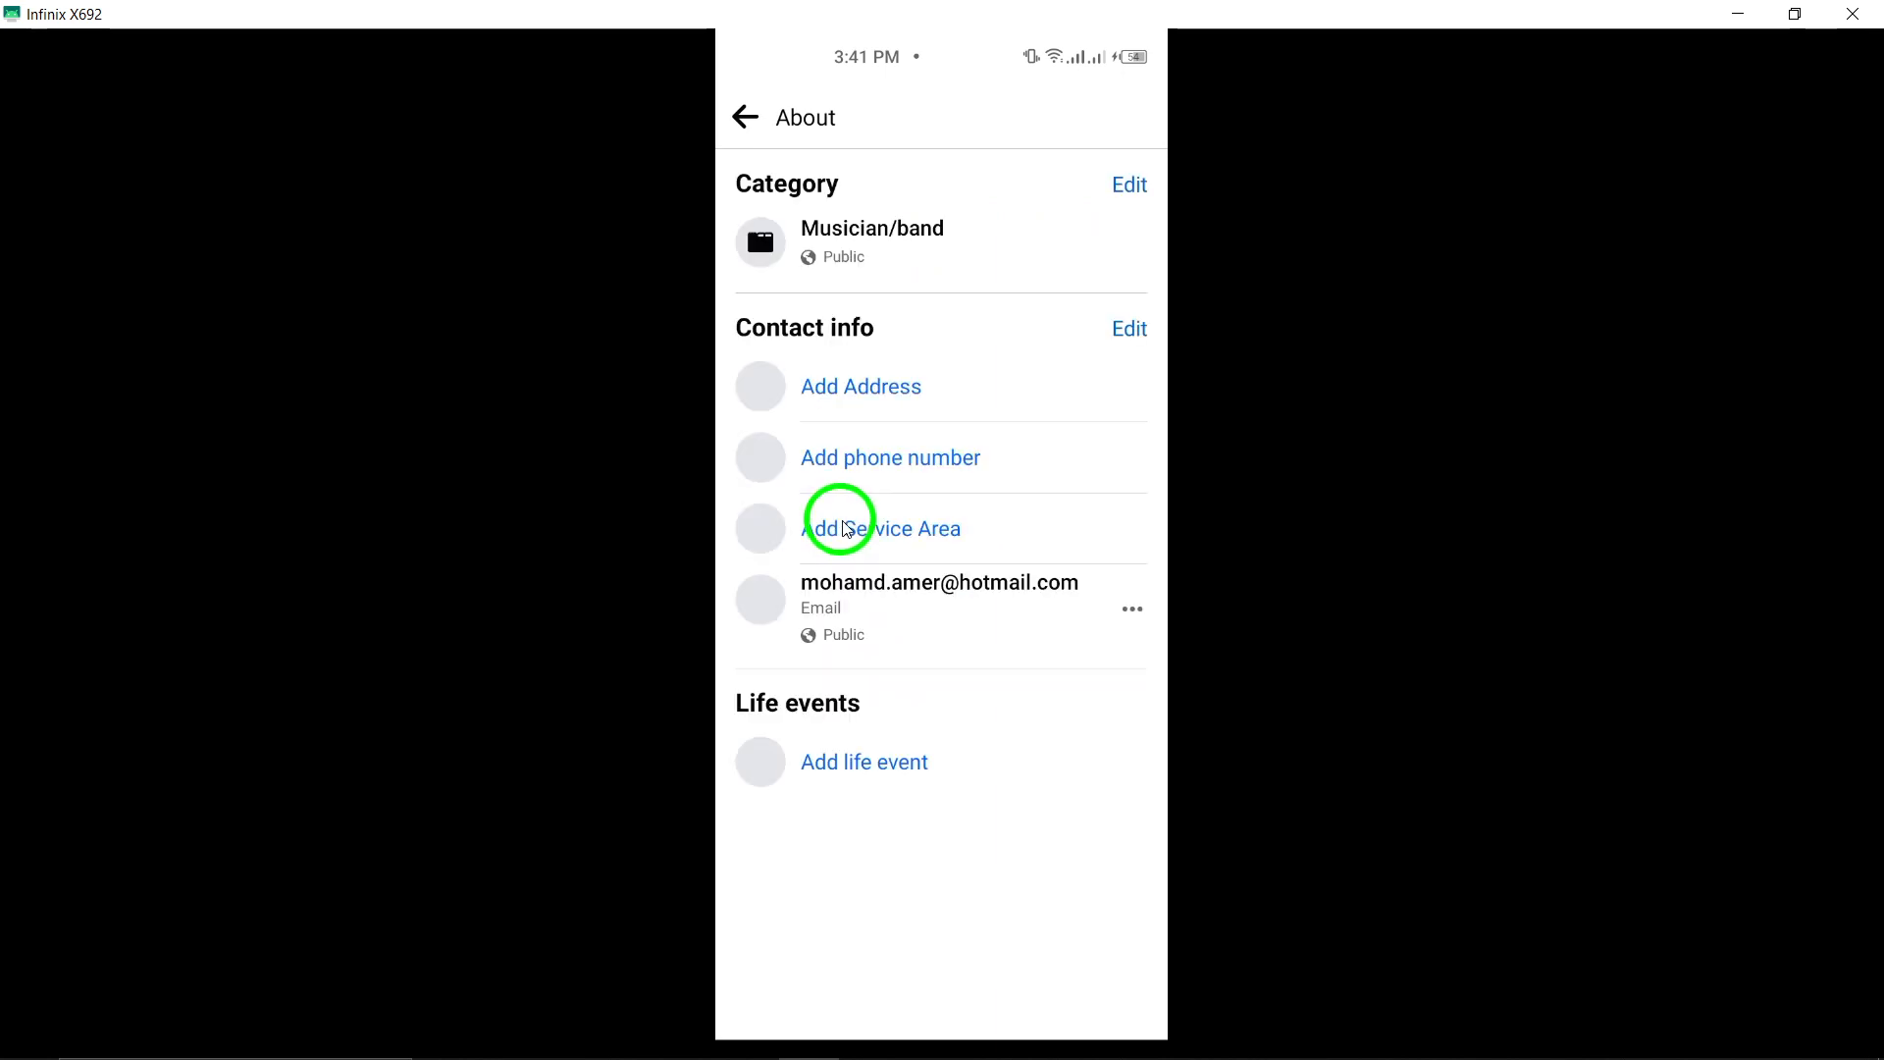
click(889, 458)
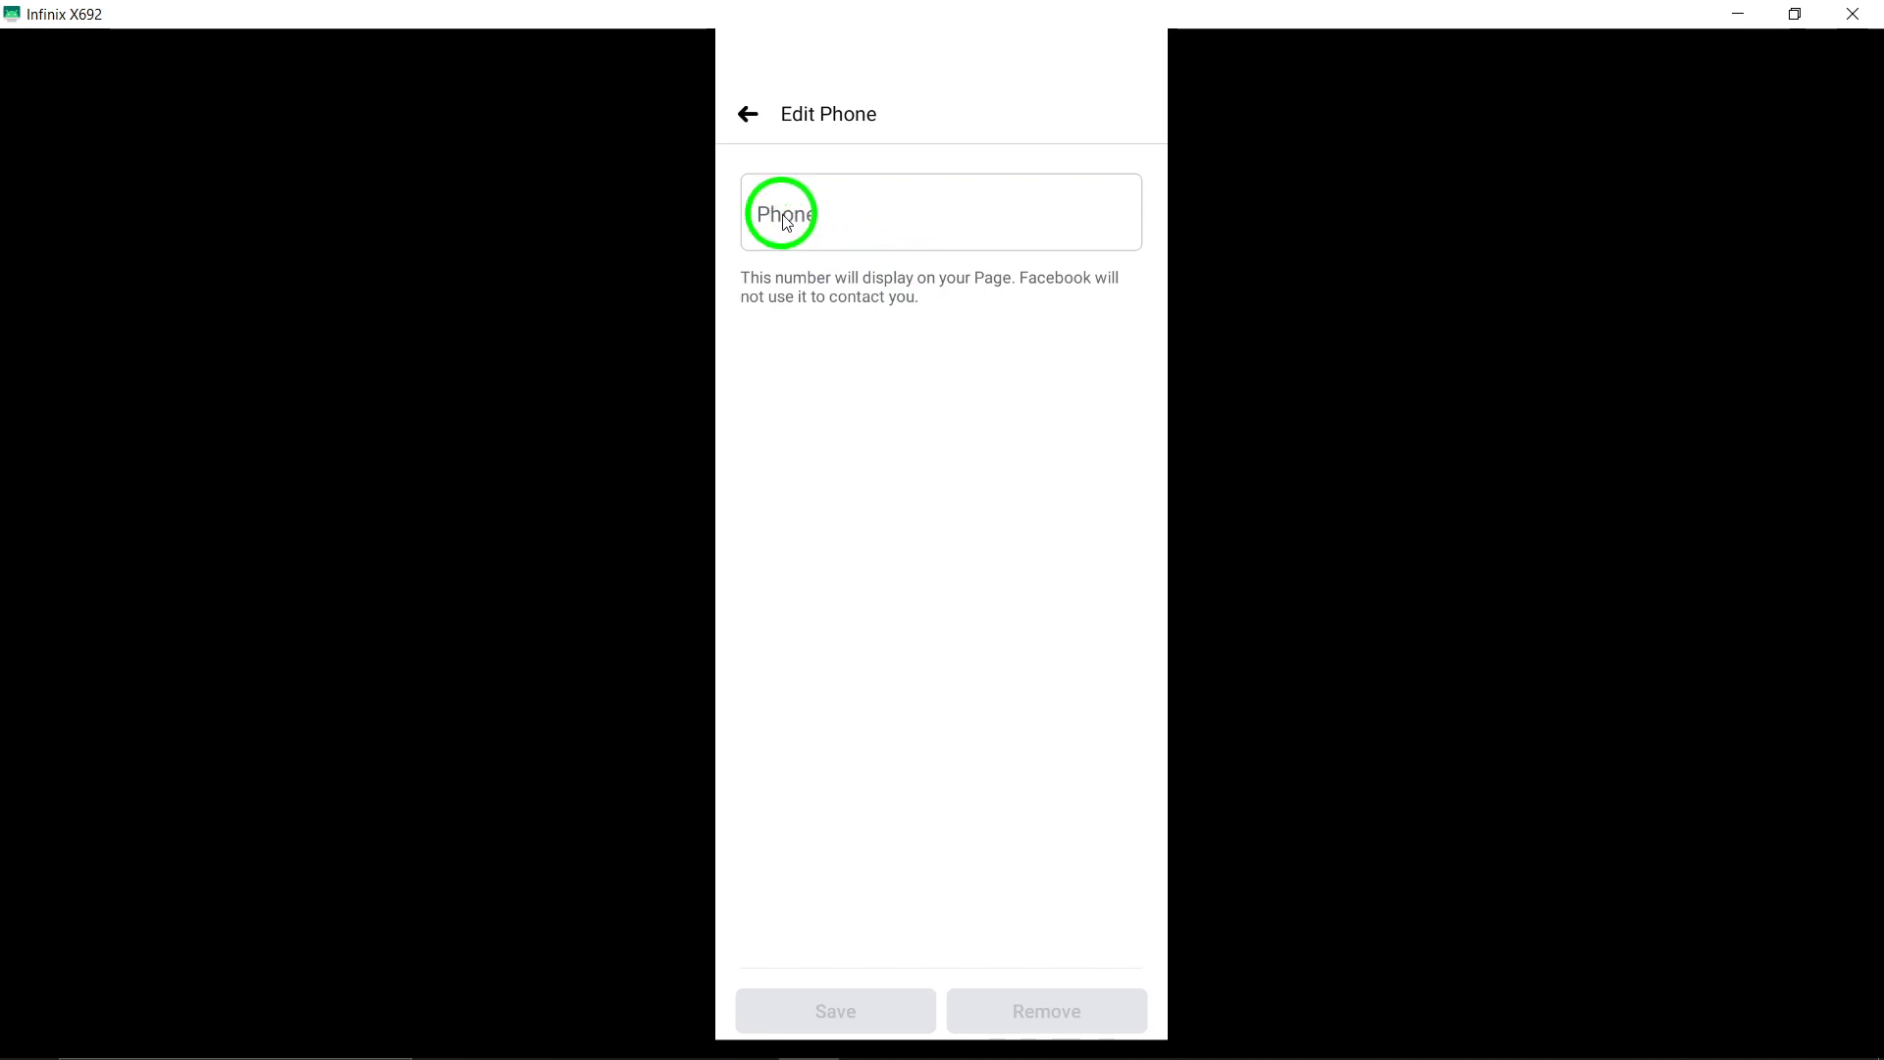
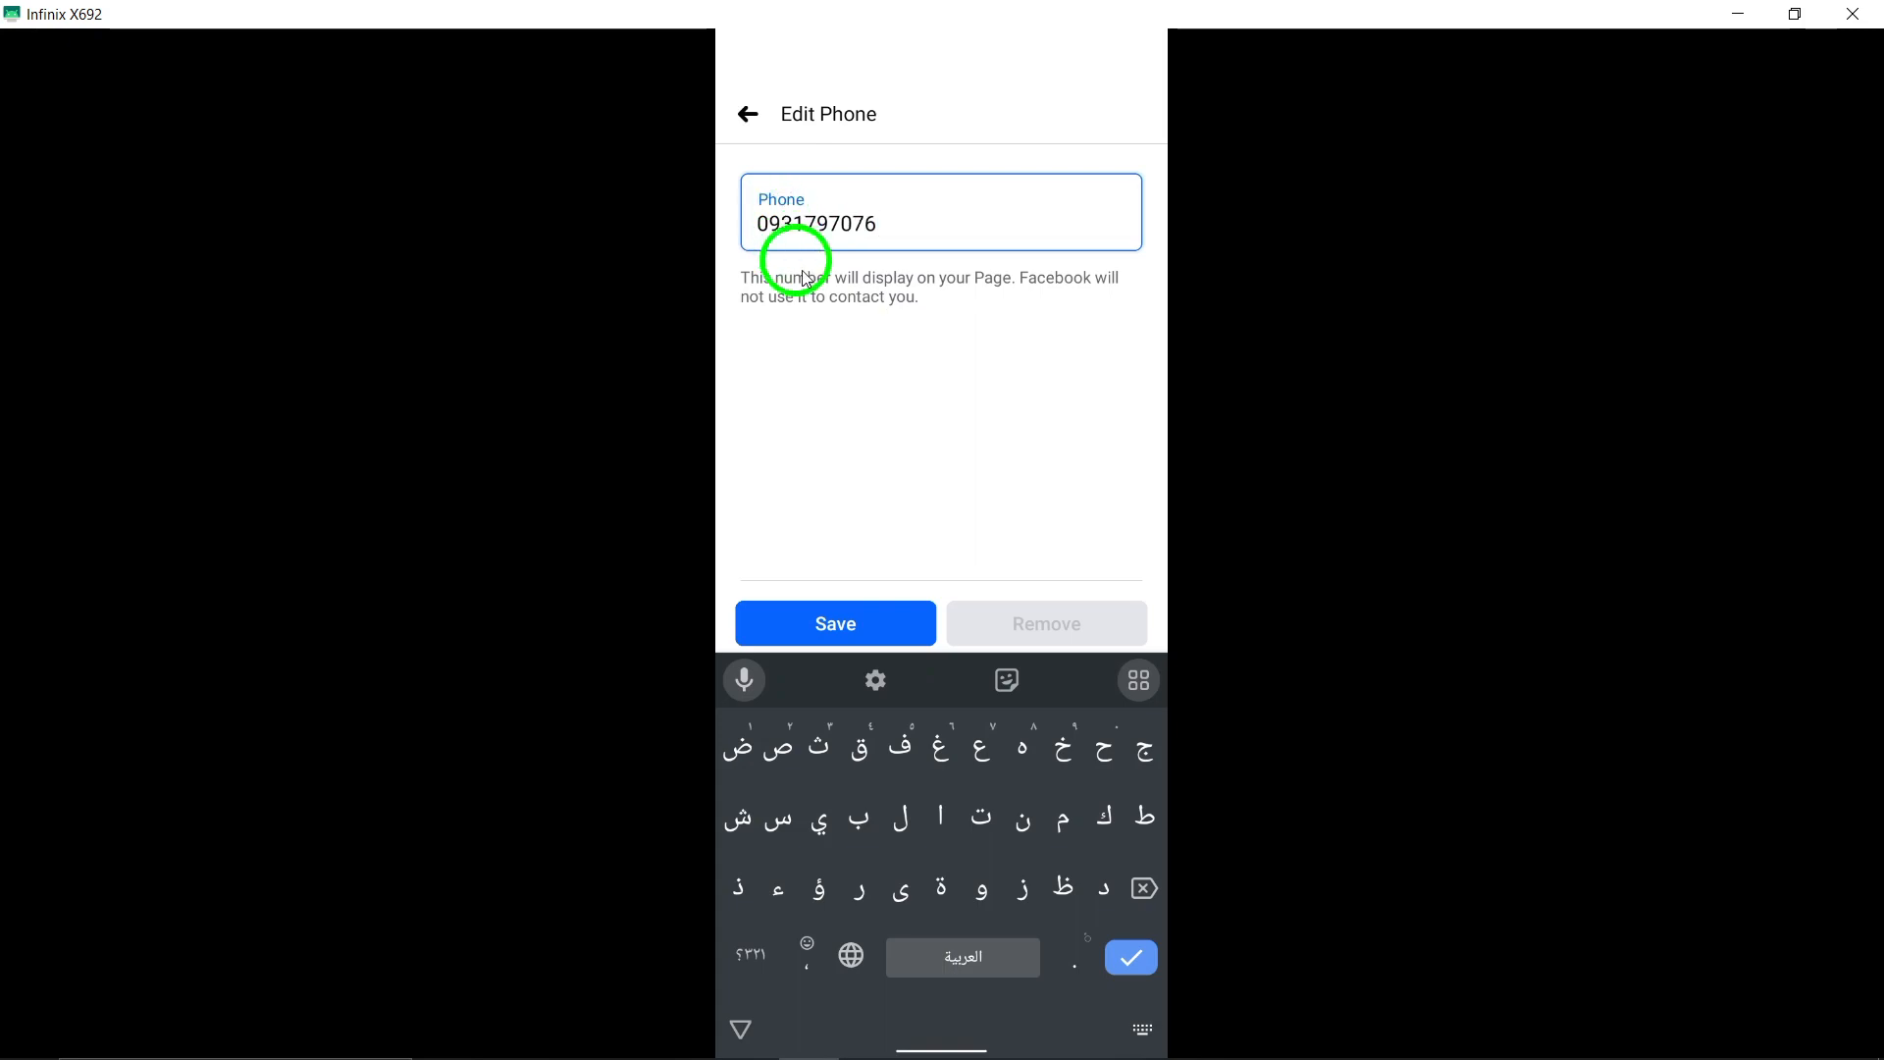
click(836, 624)
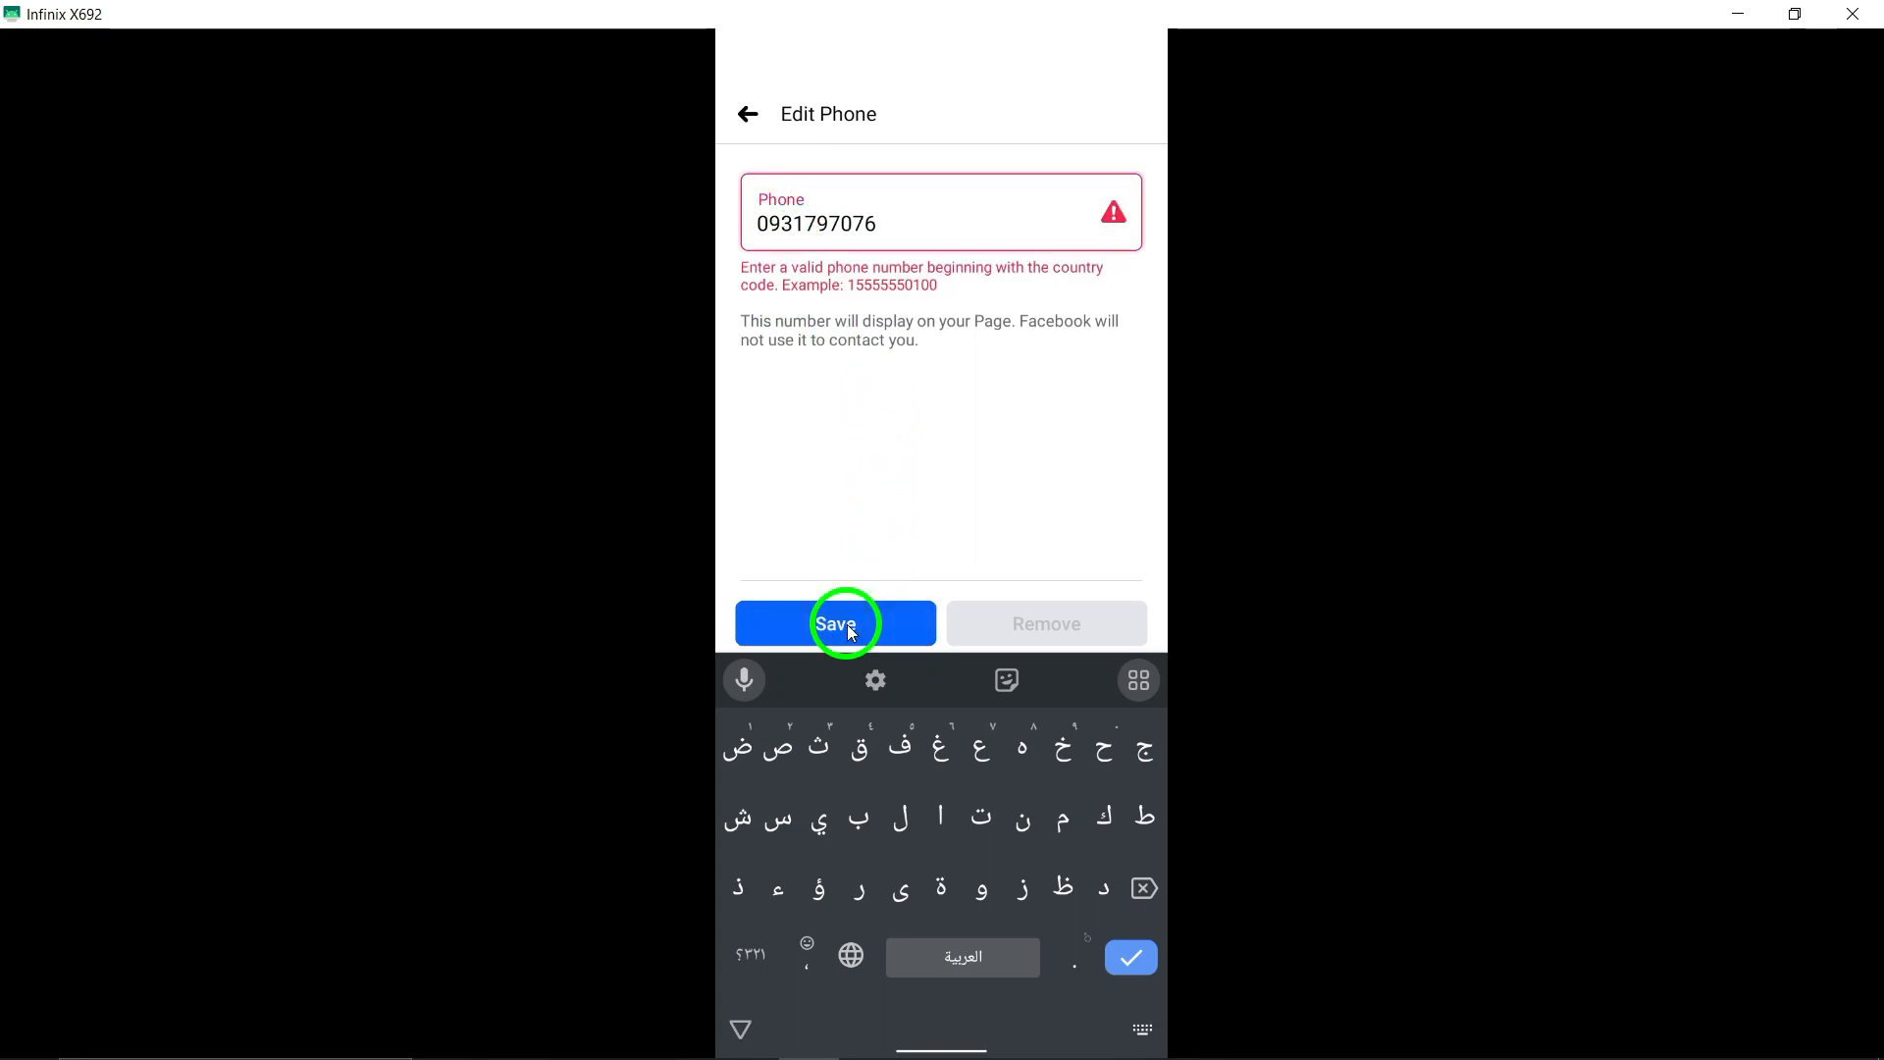